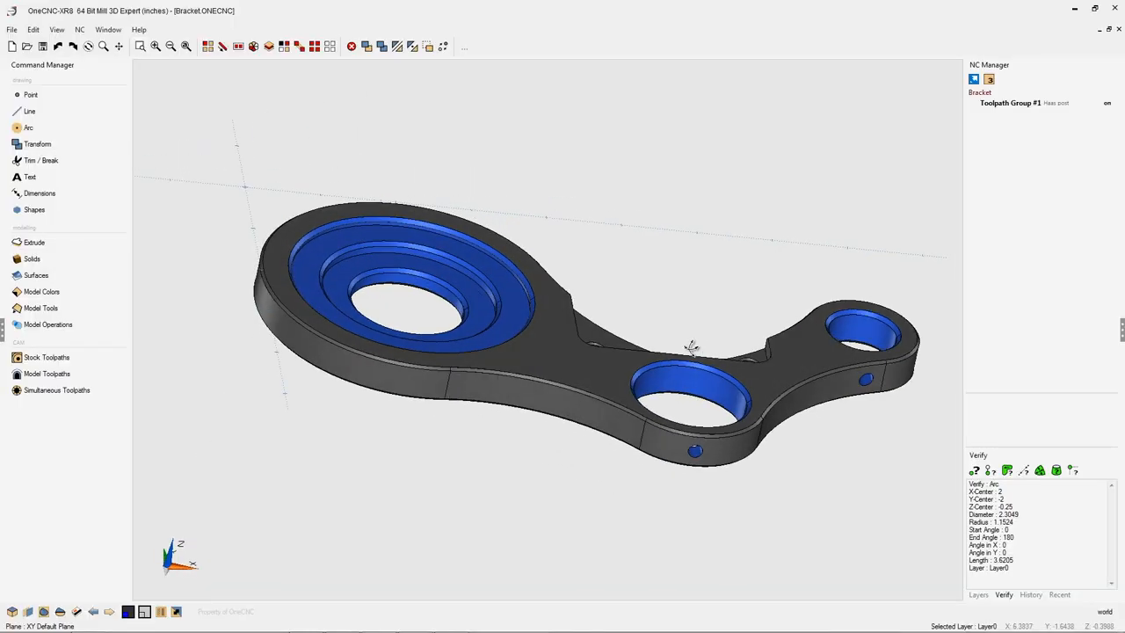
Step: Zoom in and rotate the view around the bracket's large left stepped pocket
drag(690, 347, 543, 338)
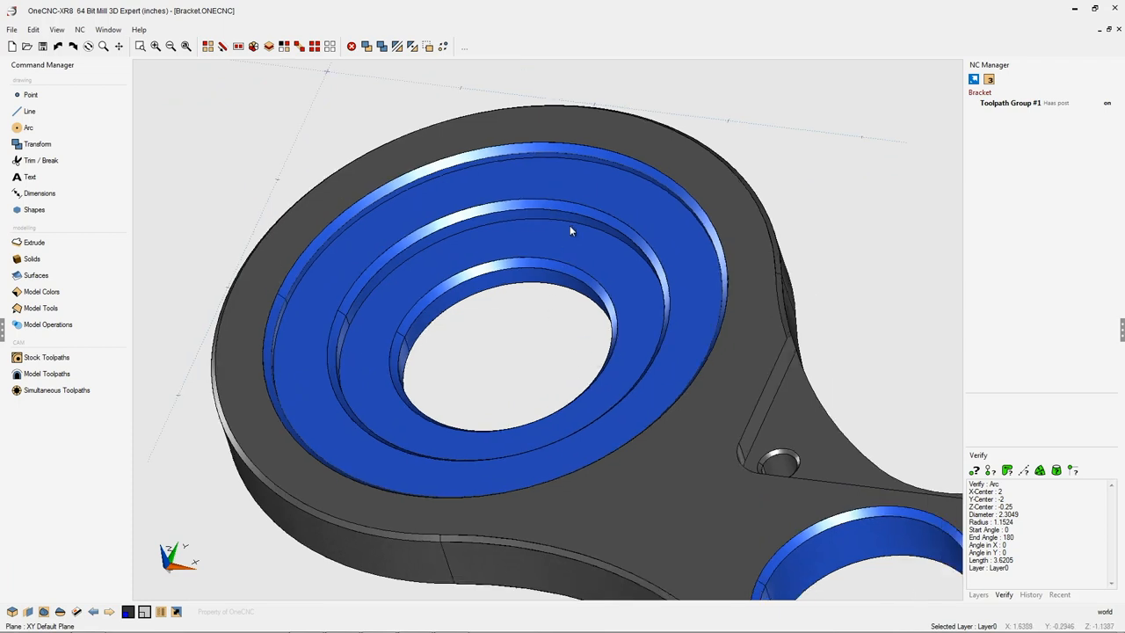
mouse_move(515, 190)
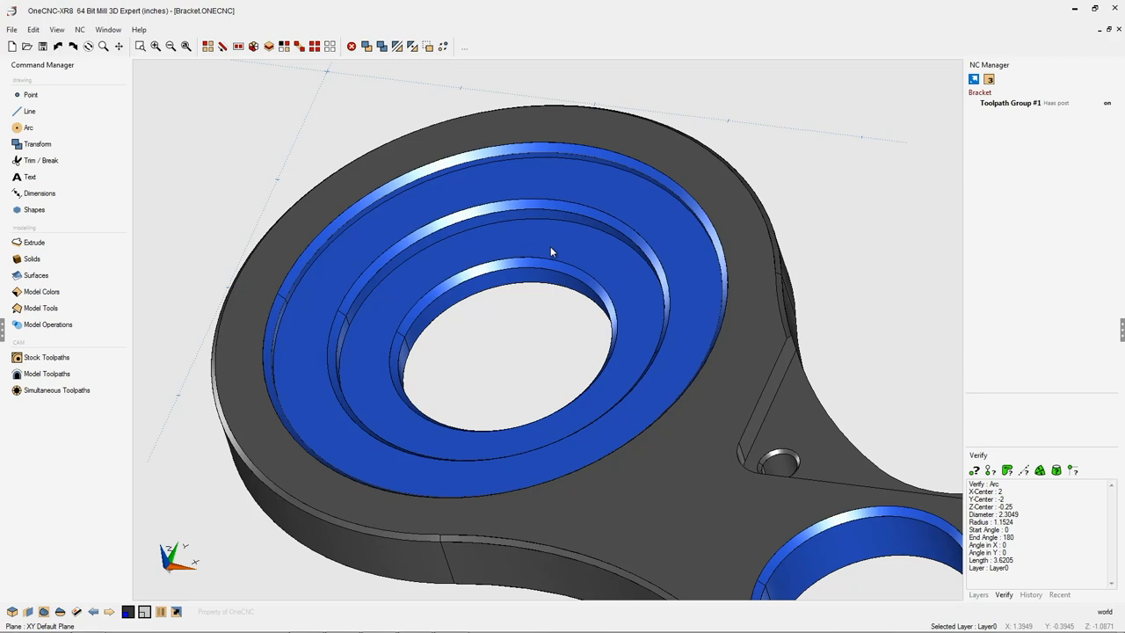
mouse_move(538, 255)
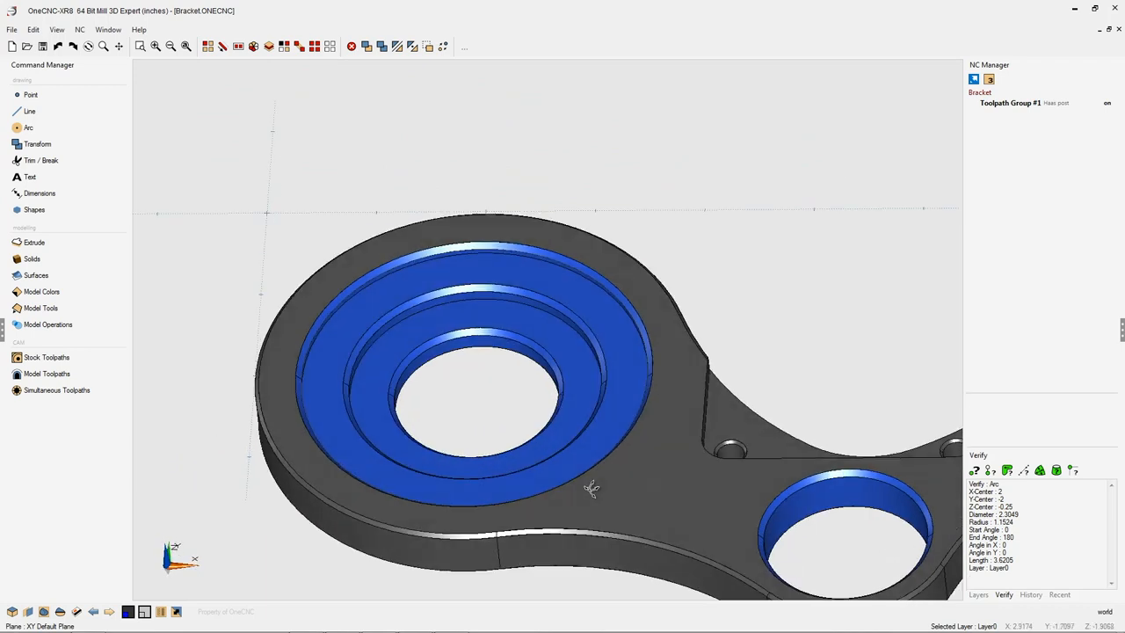
drag(592, 488, 618, 341)
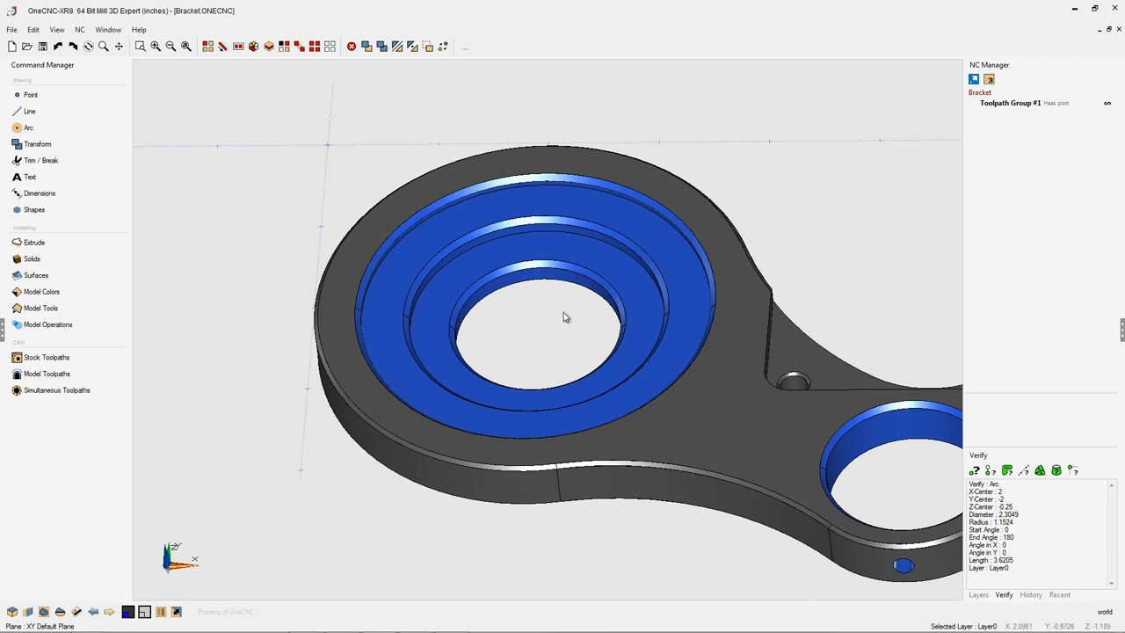
mouse_move(618, 301)
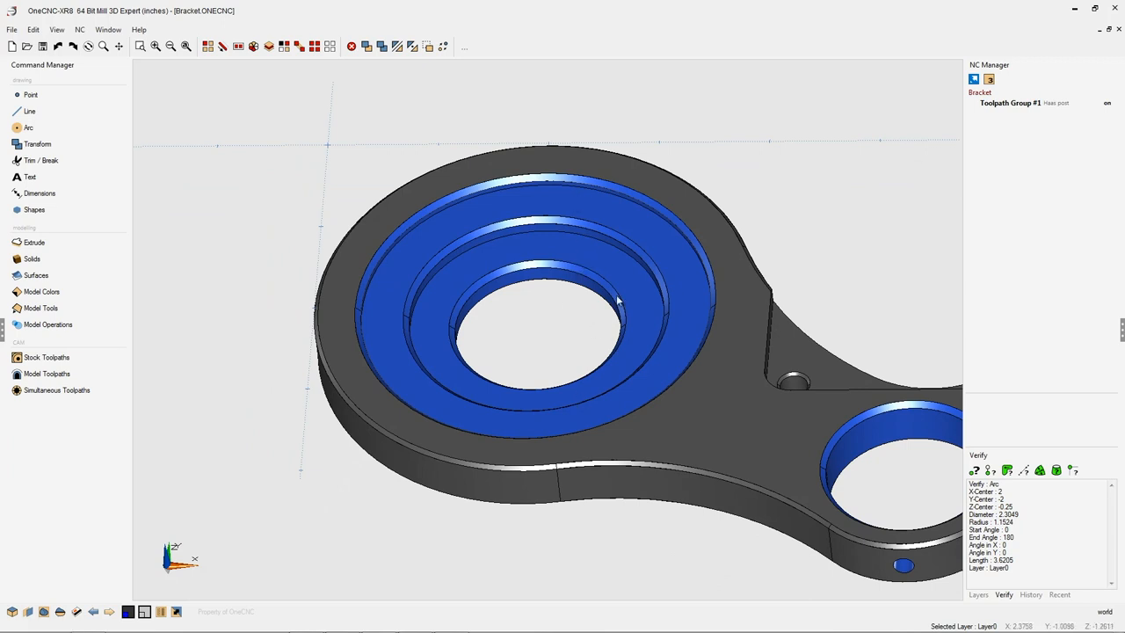
Step: Start a Z Level rough toolpath, accepting the 0.5-inch end mill and default clearances
click(47, 373)
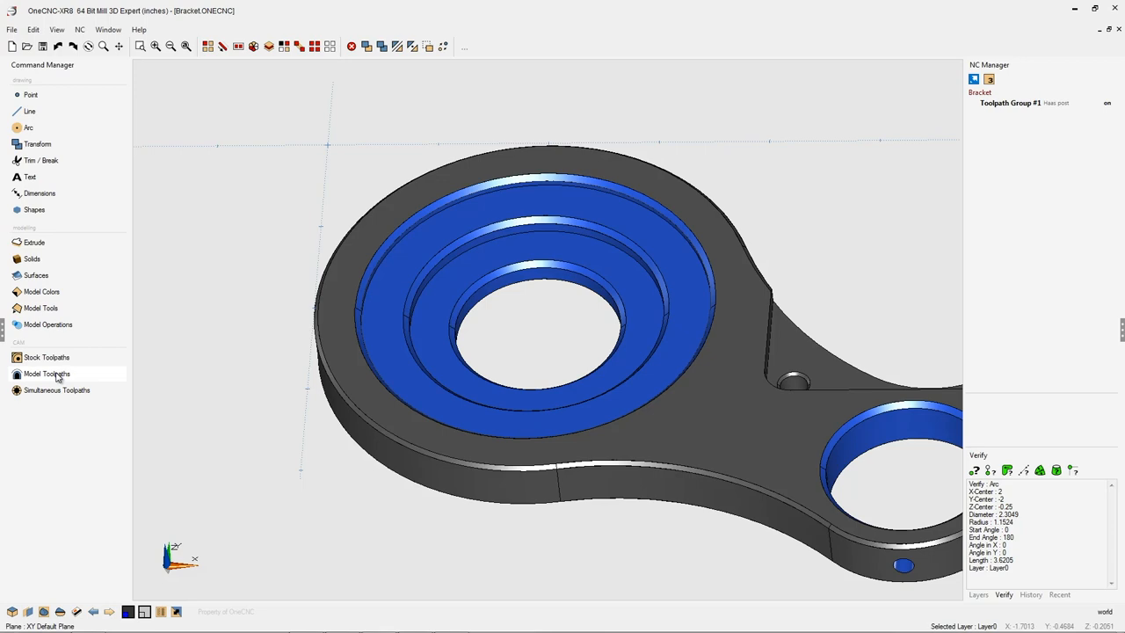
click(46, 374)
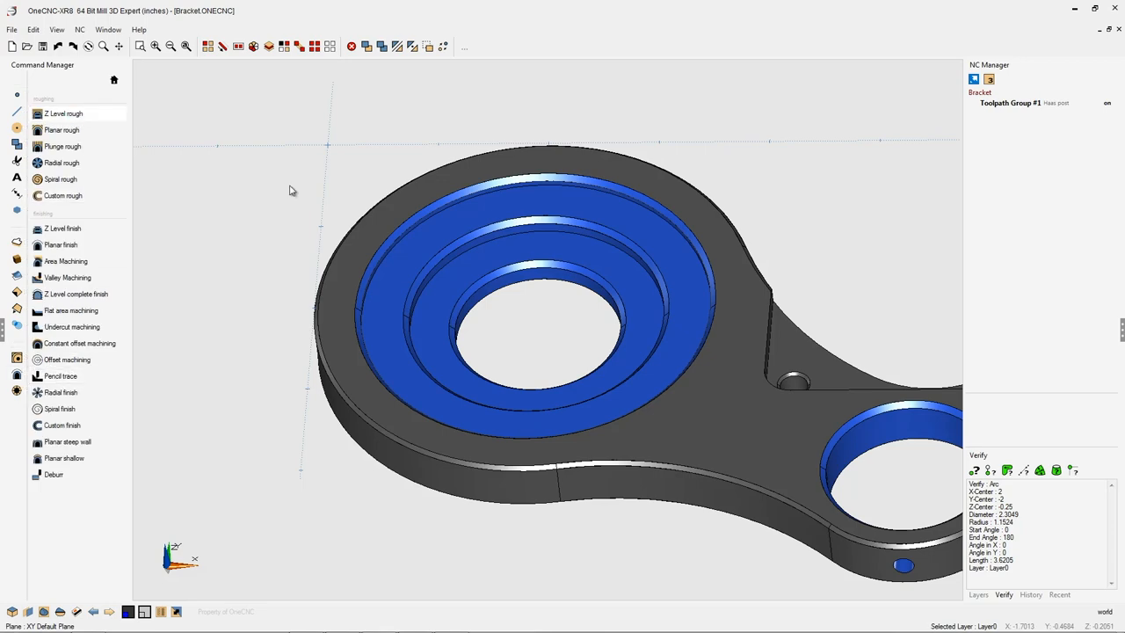
click(64, 114)
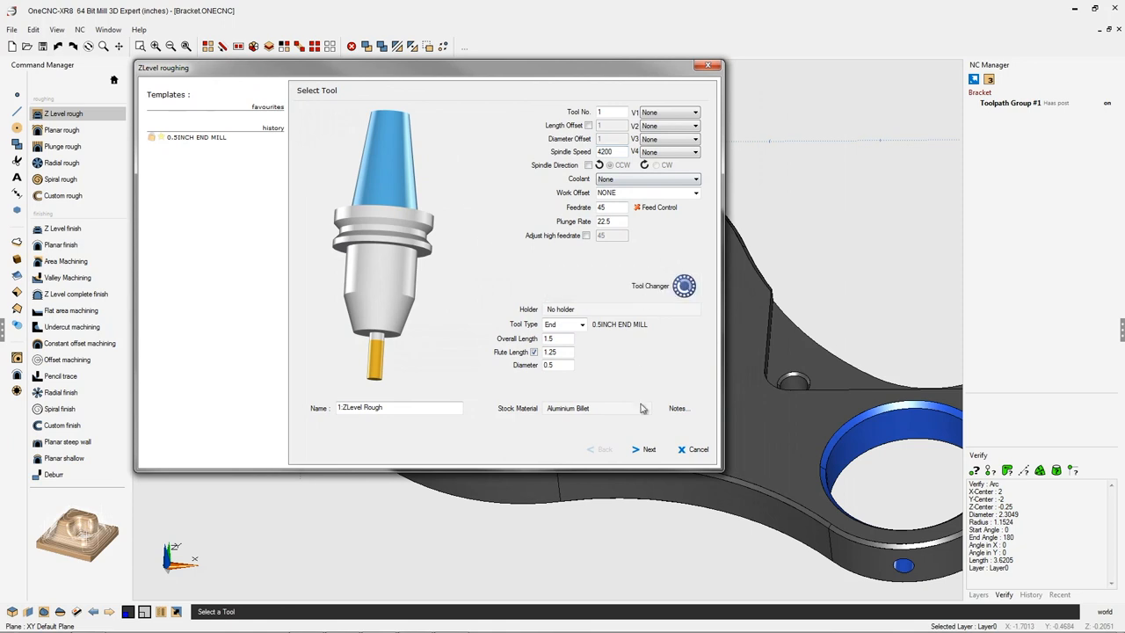
click(643, 449)
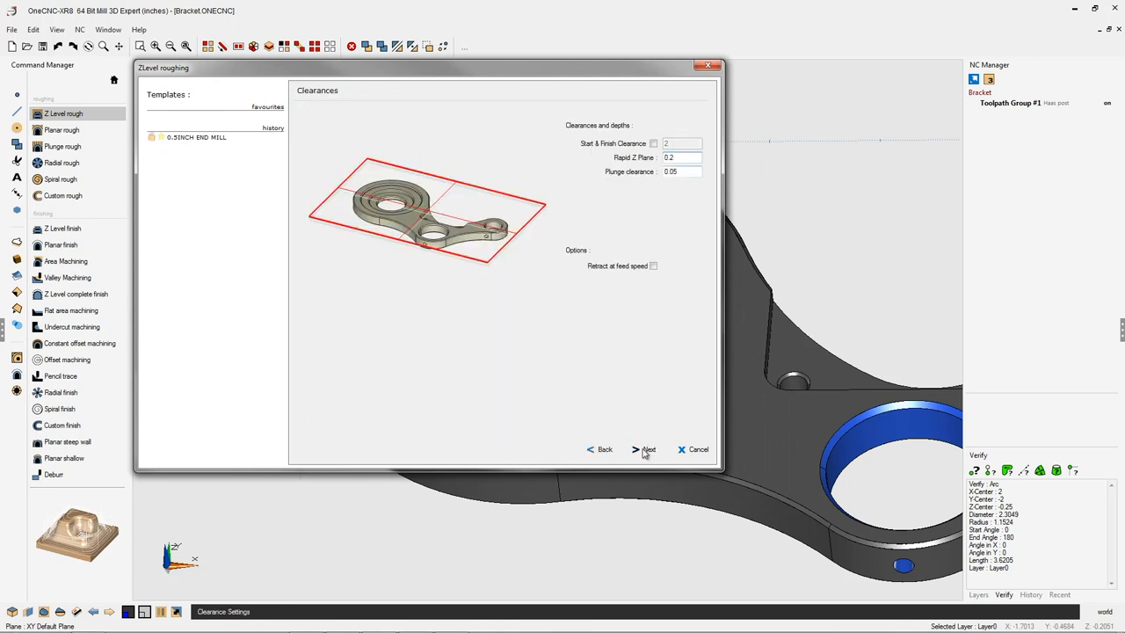
click(644, 450)
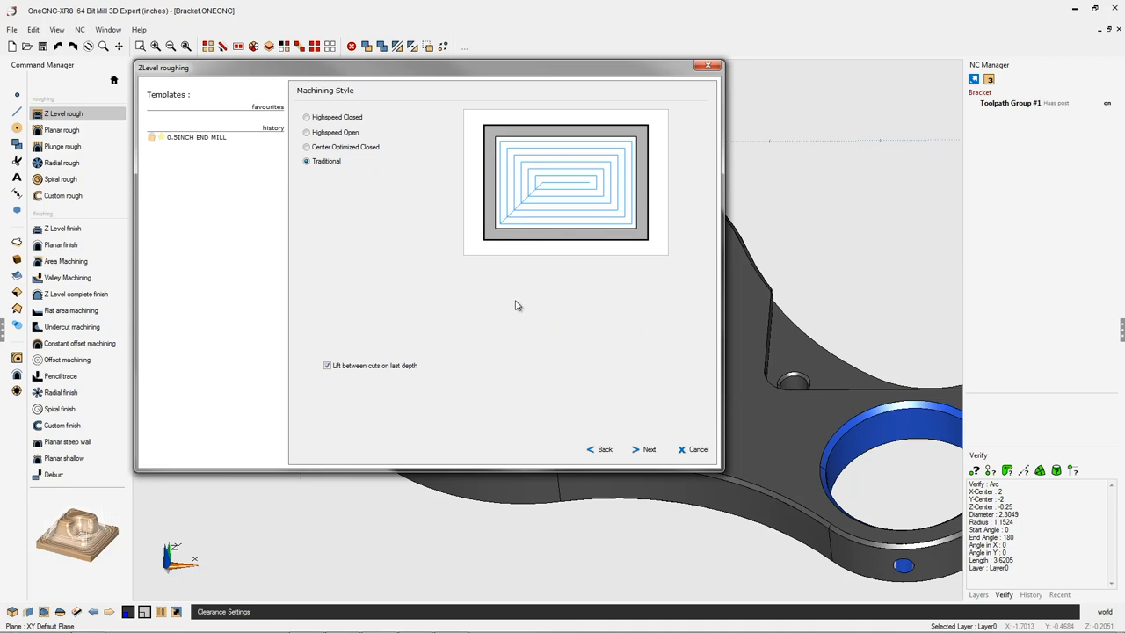
mouse_move(356, 163)
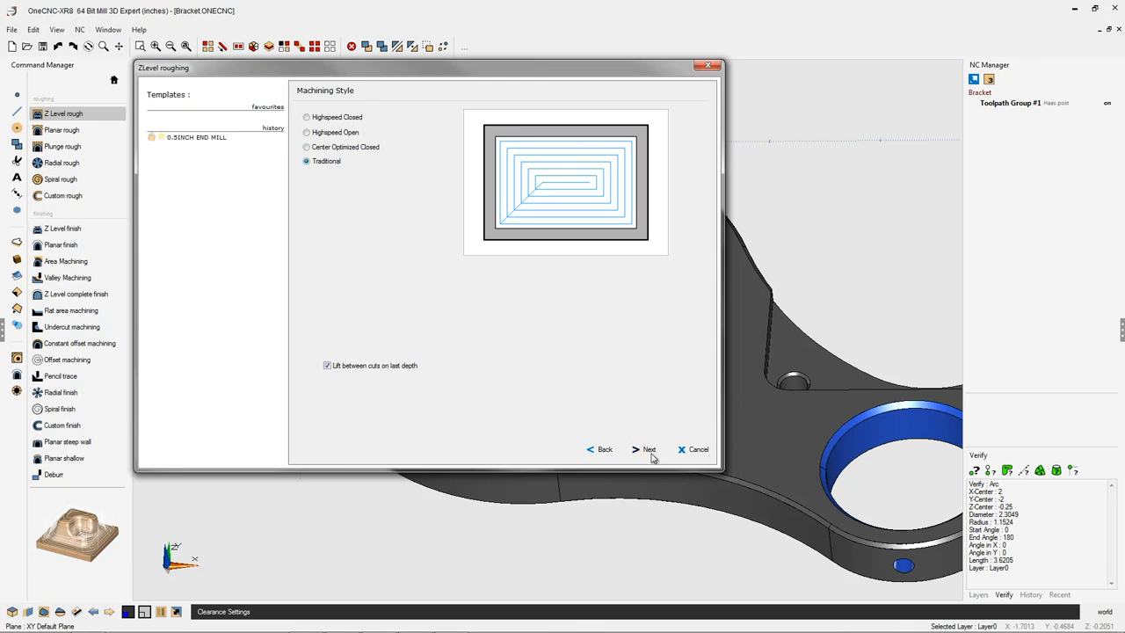
Step: Keep Traditional style and plunge entry, and set depth of cut to 1
click(648, 449)
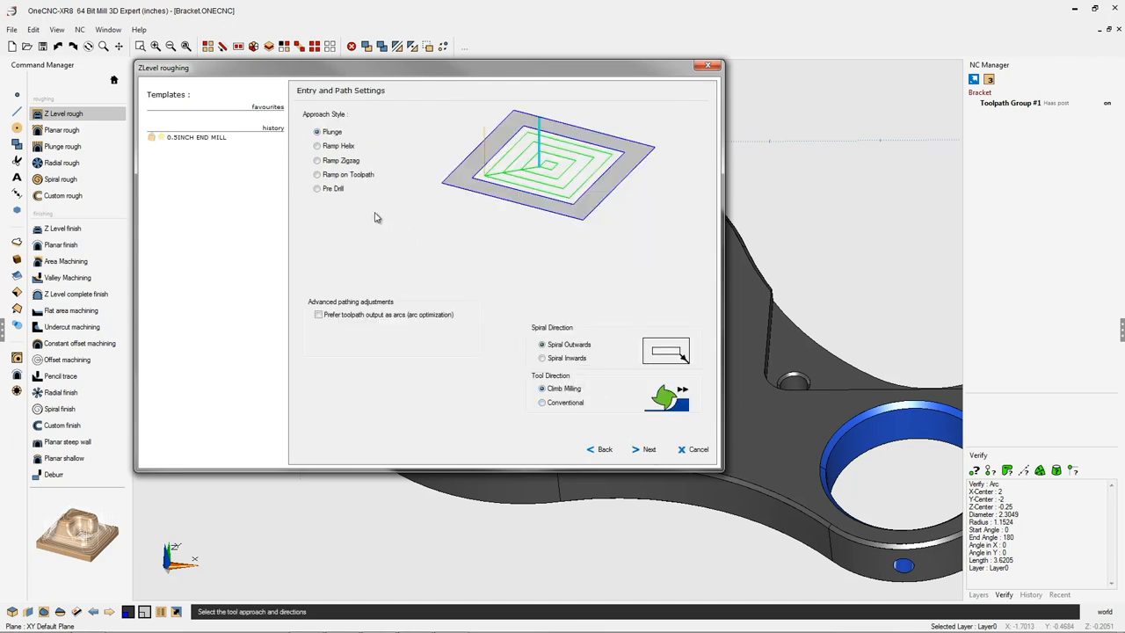
click(317, 131)
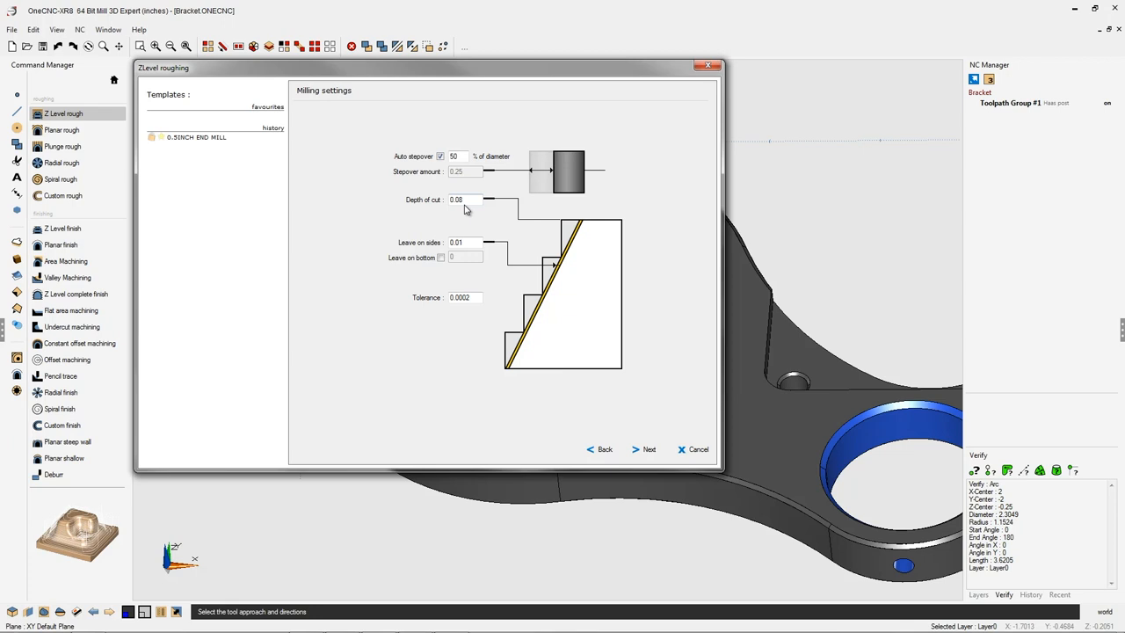
triple_click(464, 199)
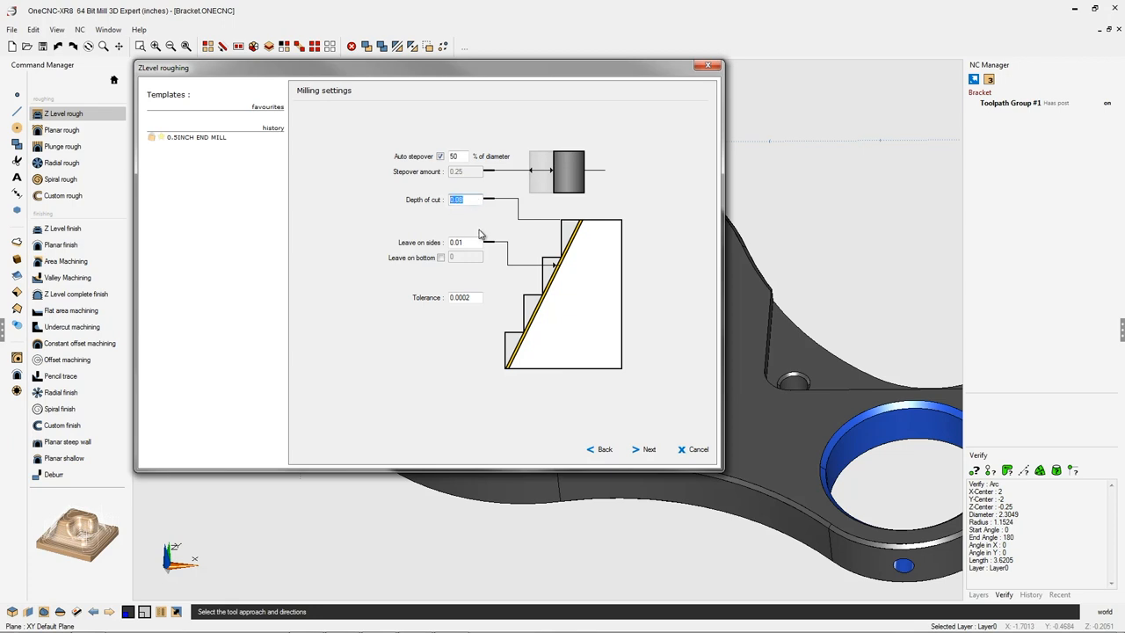
text(1)
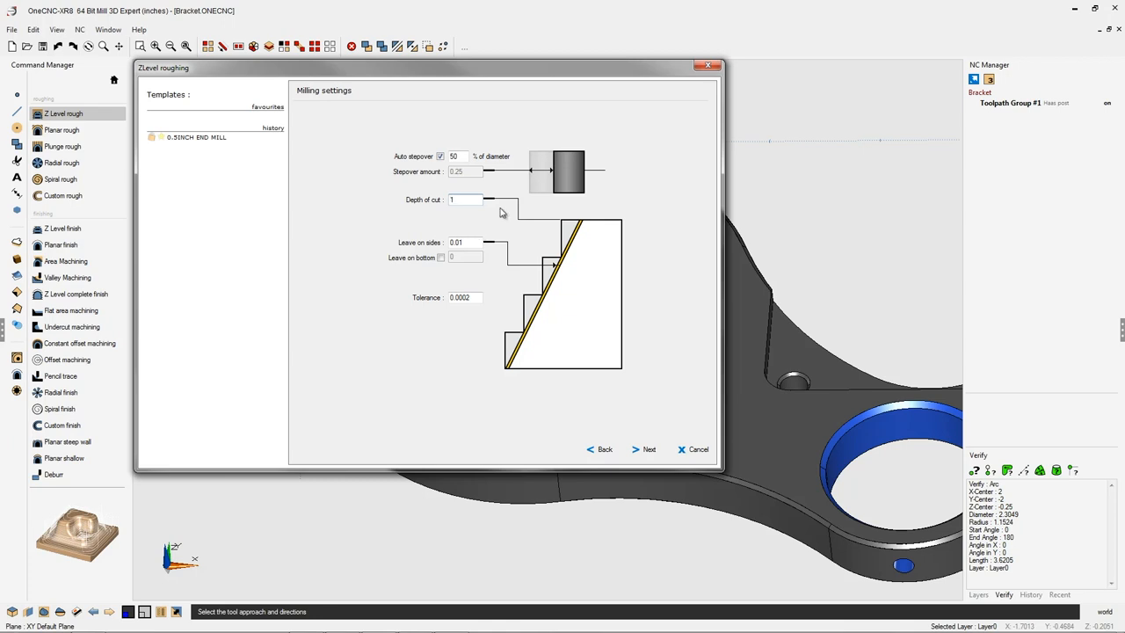
click(648, 449)
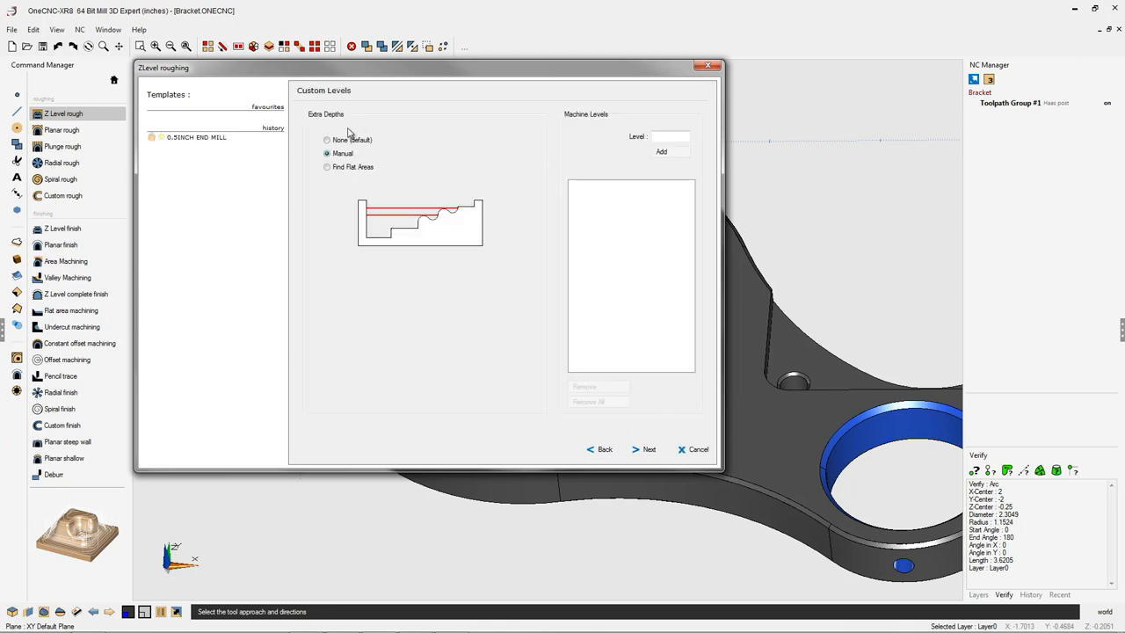
Step: Add manual custom cutting levels at -0.1 and -0.25
click(327, 153)
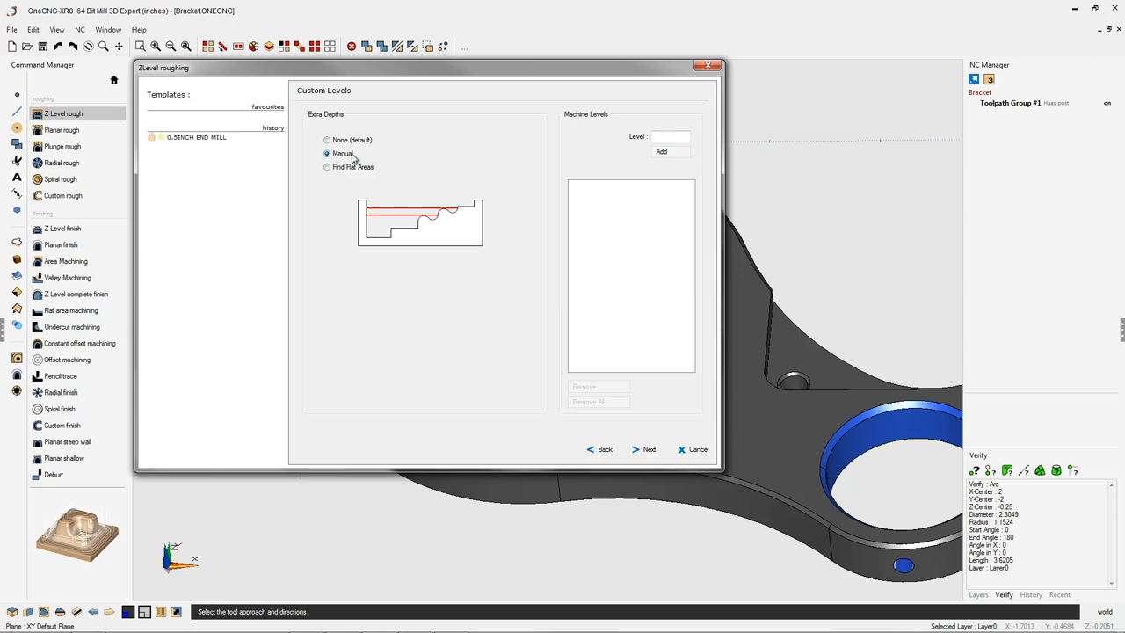
click(670, 136)
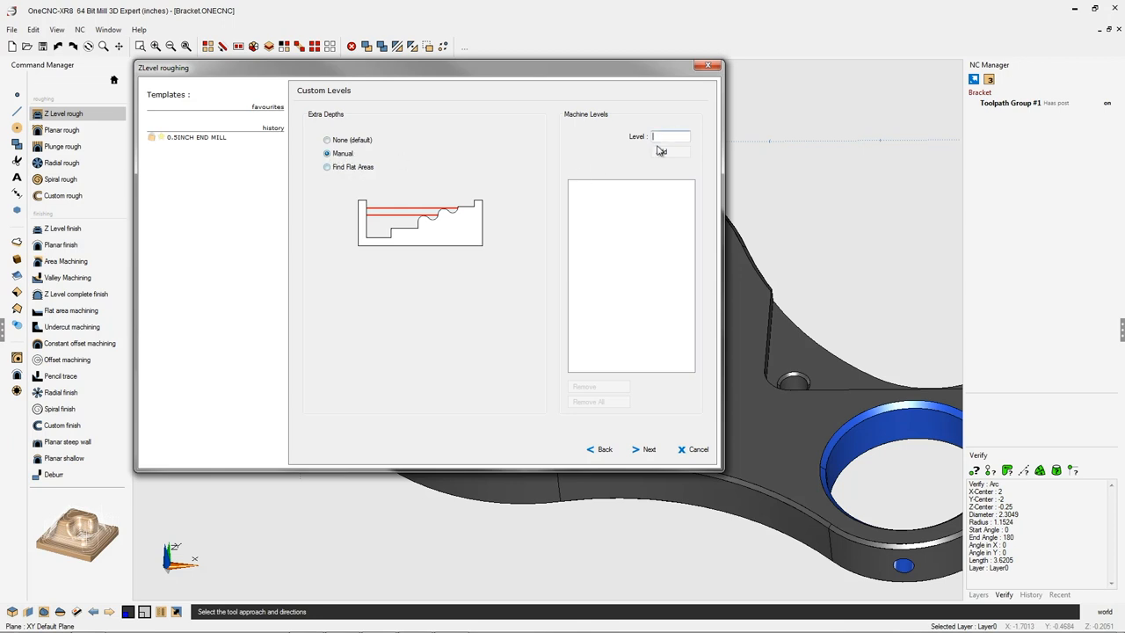
text(-1)
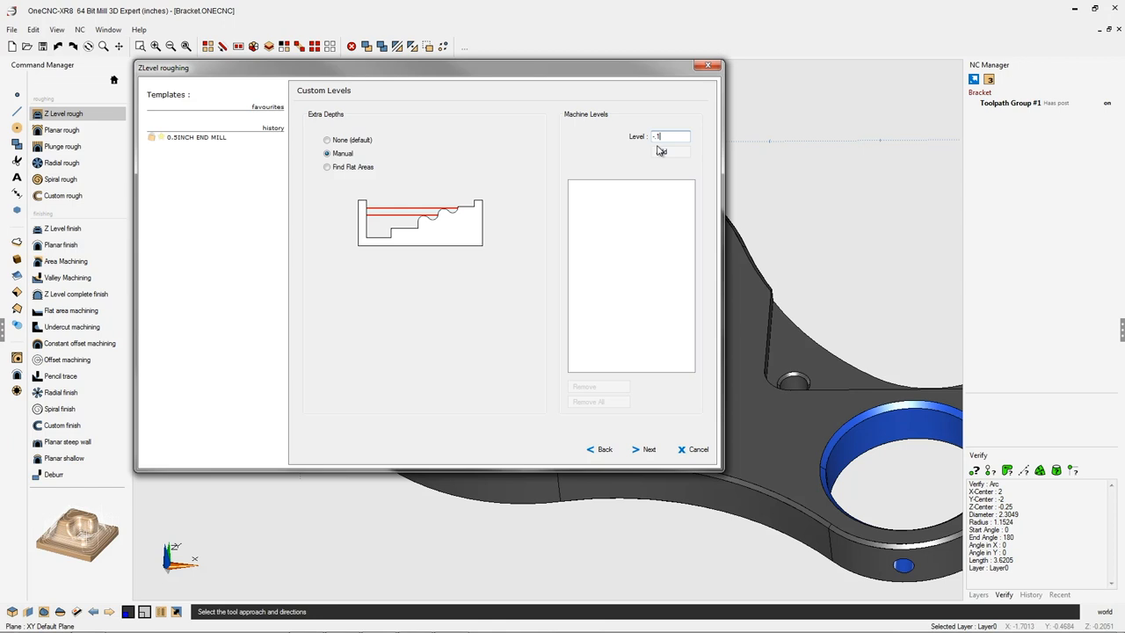
click(661, 151)
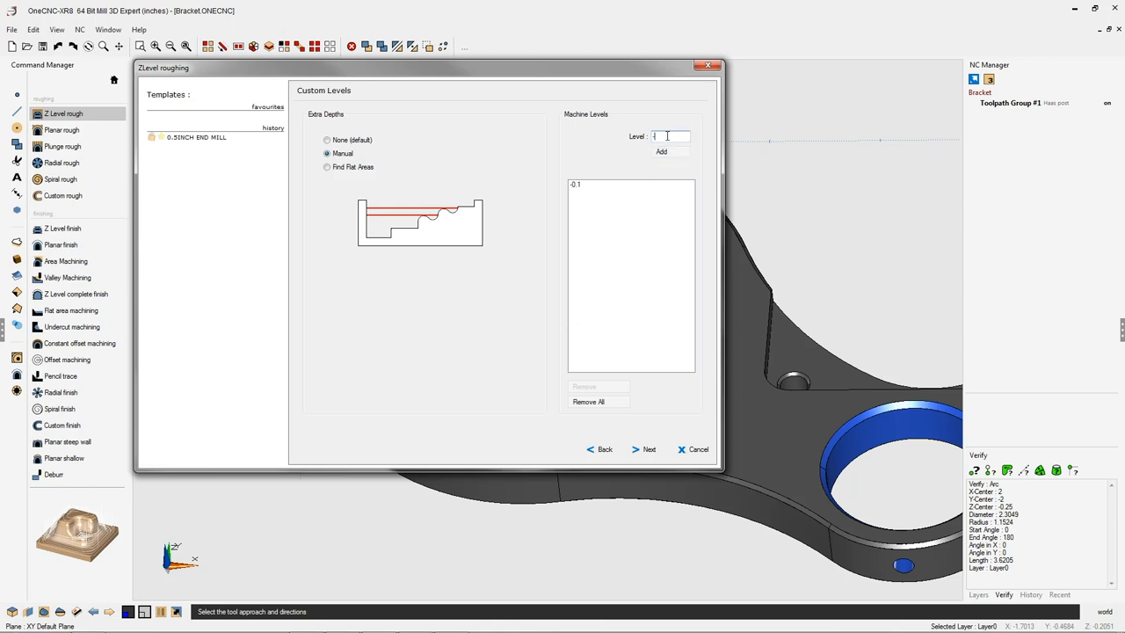
text(25)
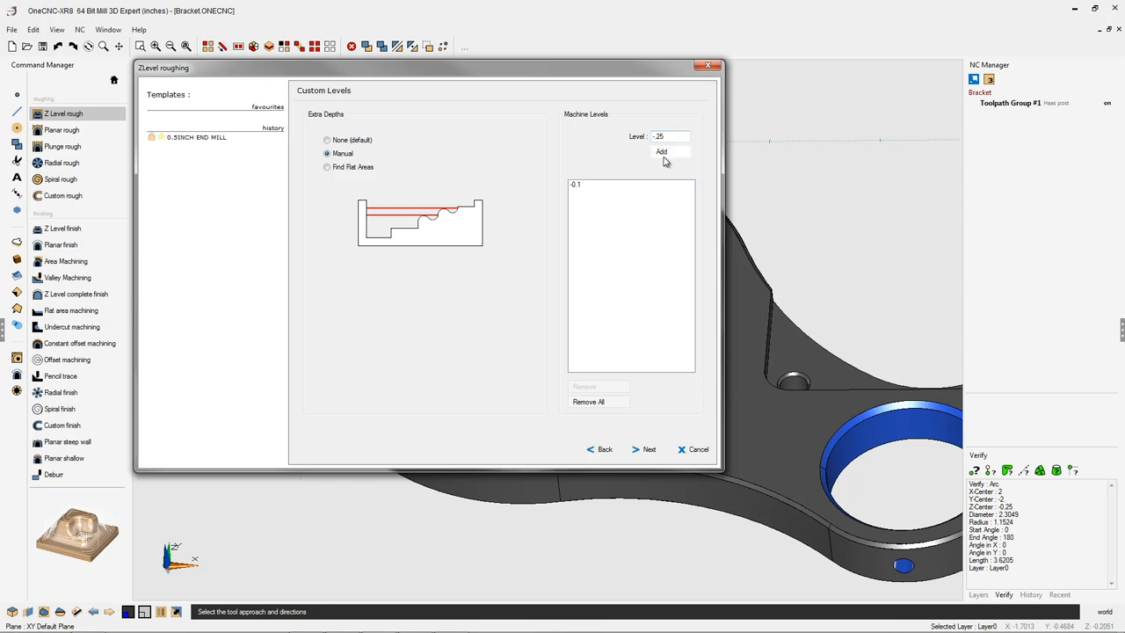
click(661, 151)
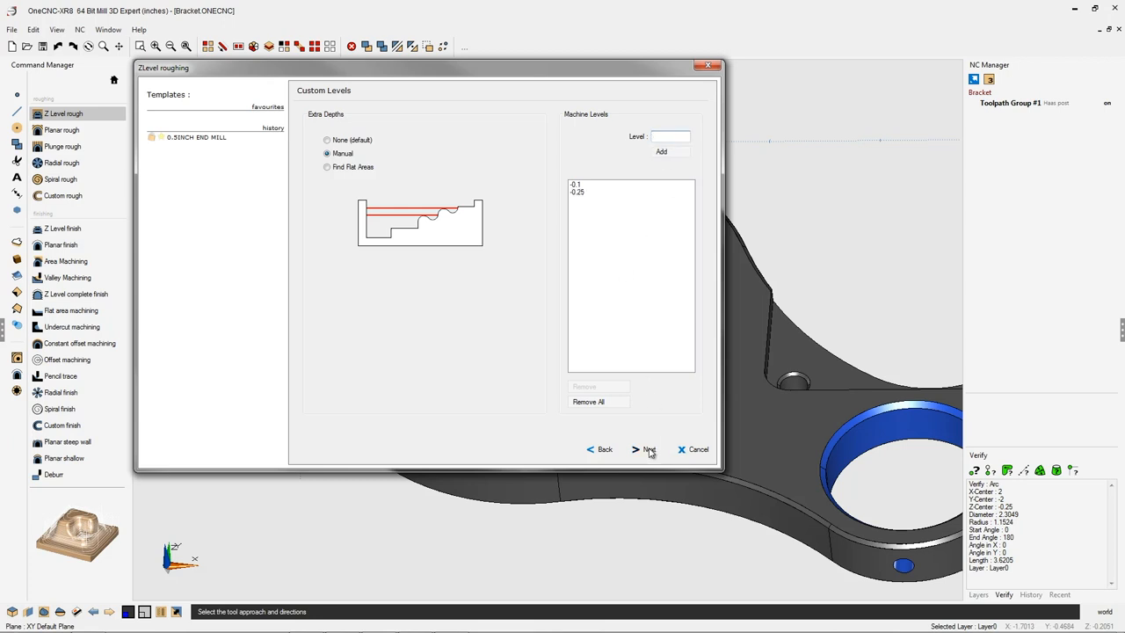
click(644, 449)
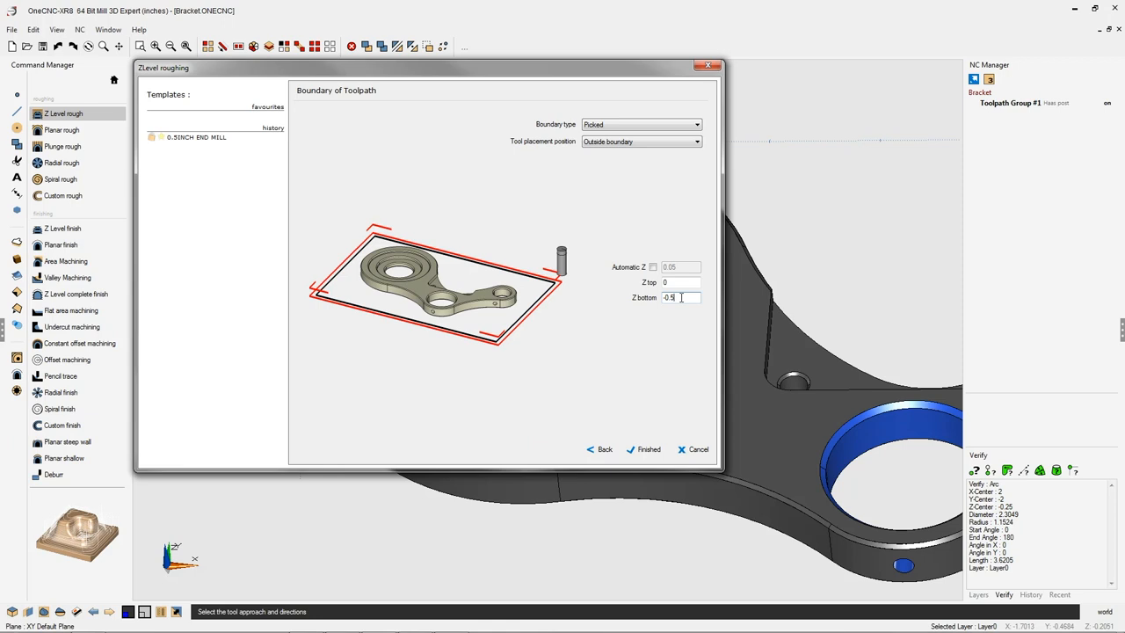
Step: Set Z bottom to -0.52 and recheck the custom levels page before continuing
text(-0.52)
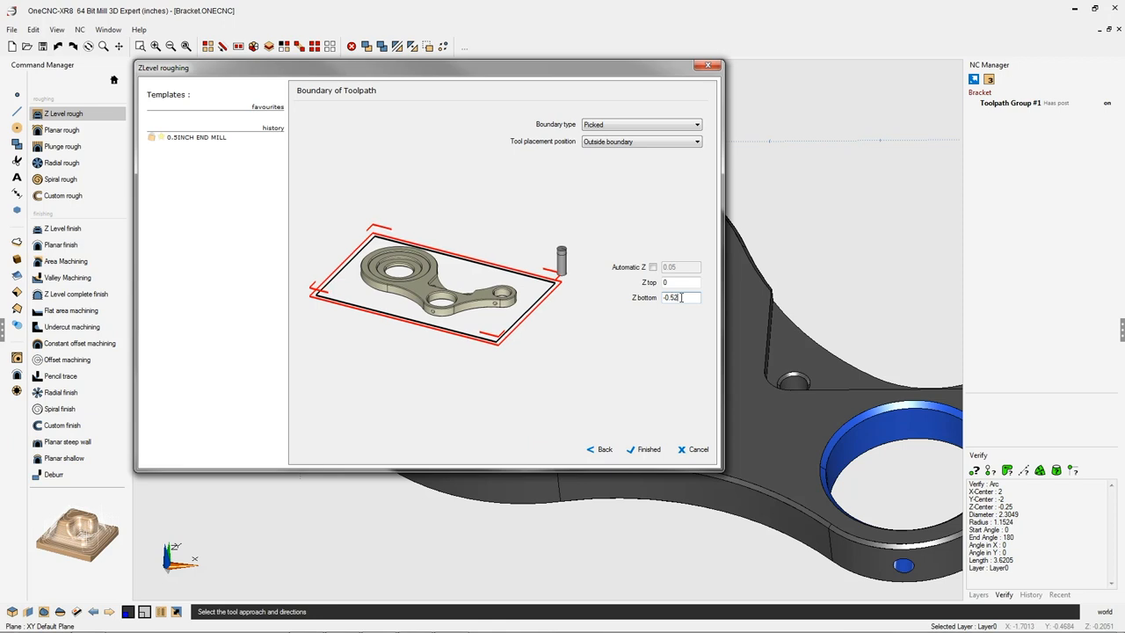
click(648, 449)
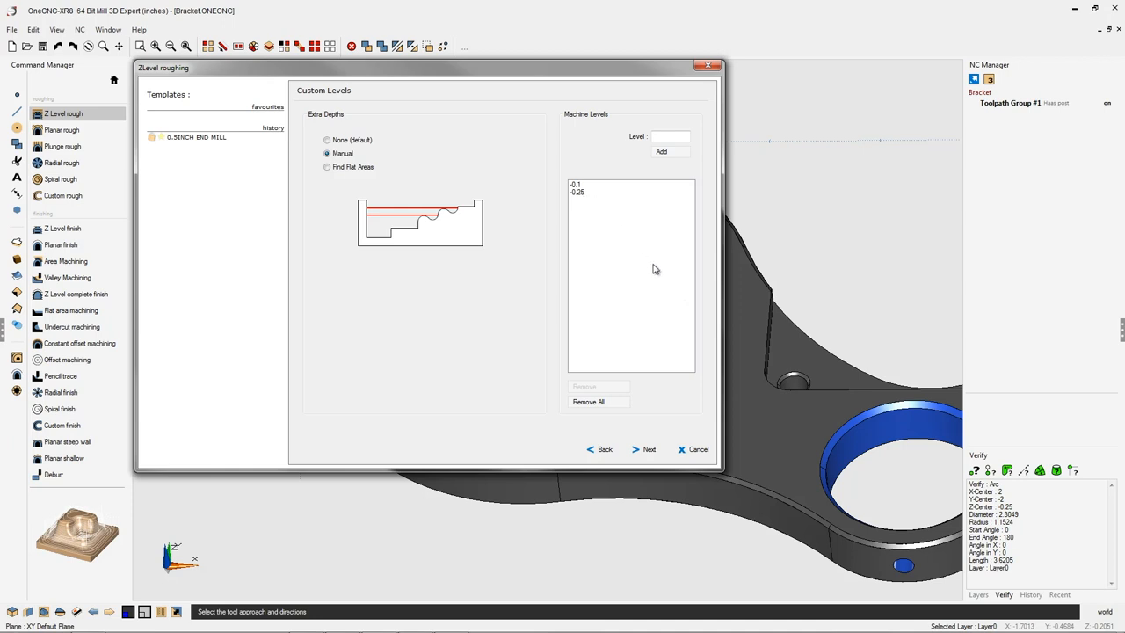
click(643, 449)
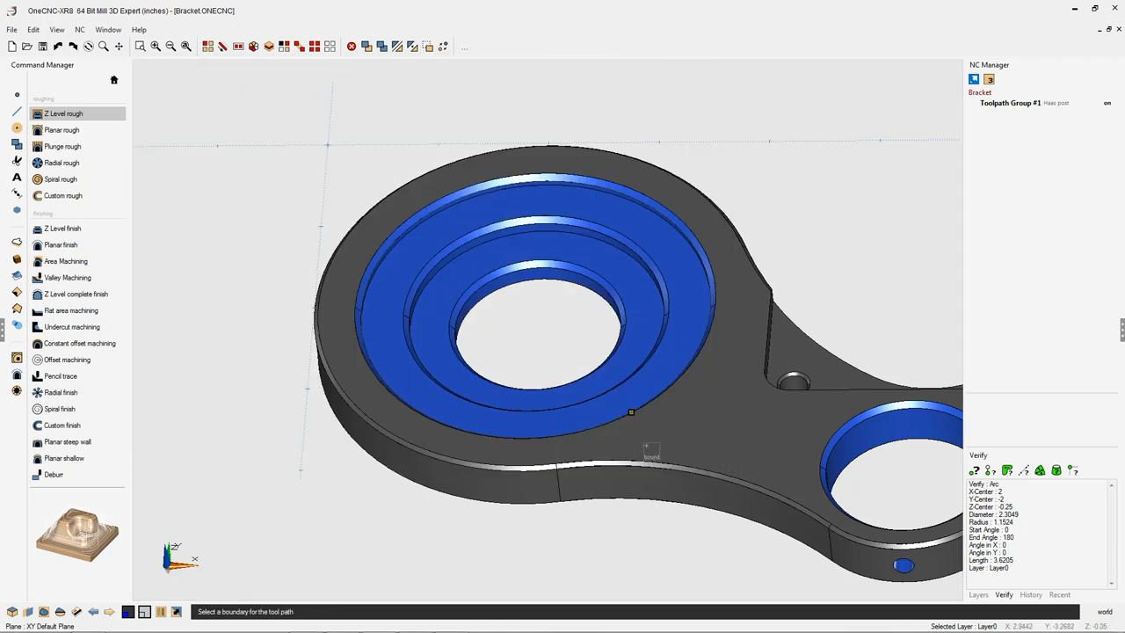
mouse_move(698, 259)
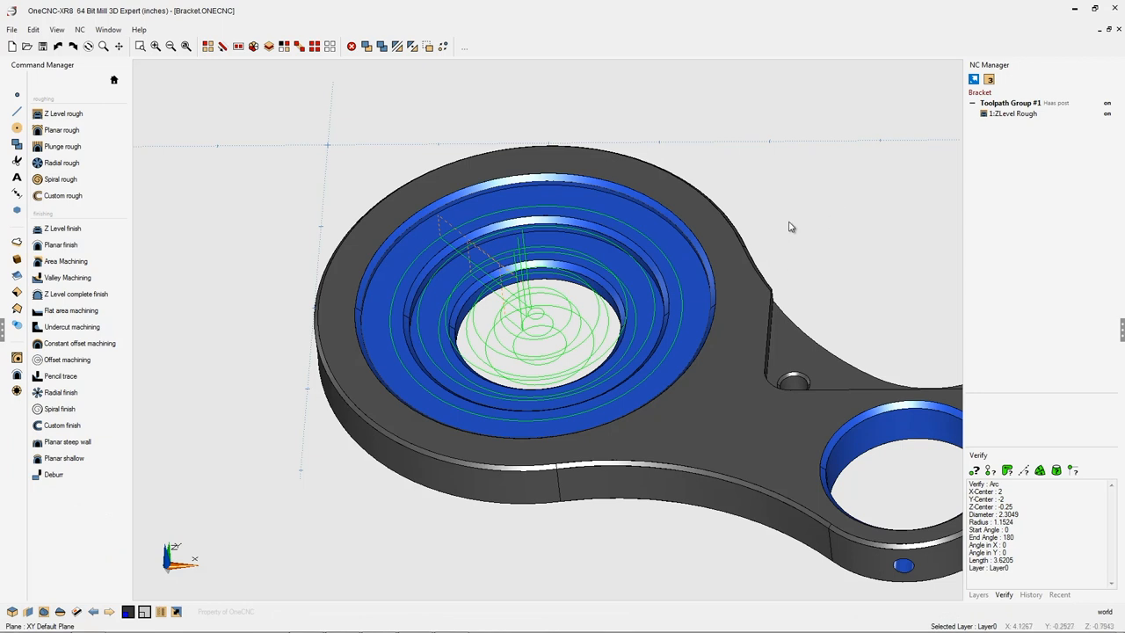
mouse_move(761, 204)
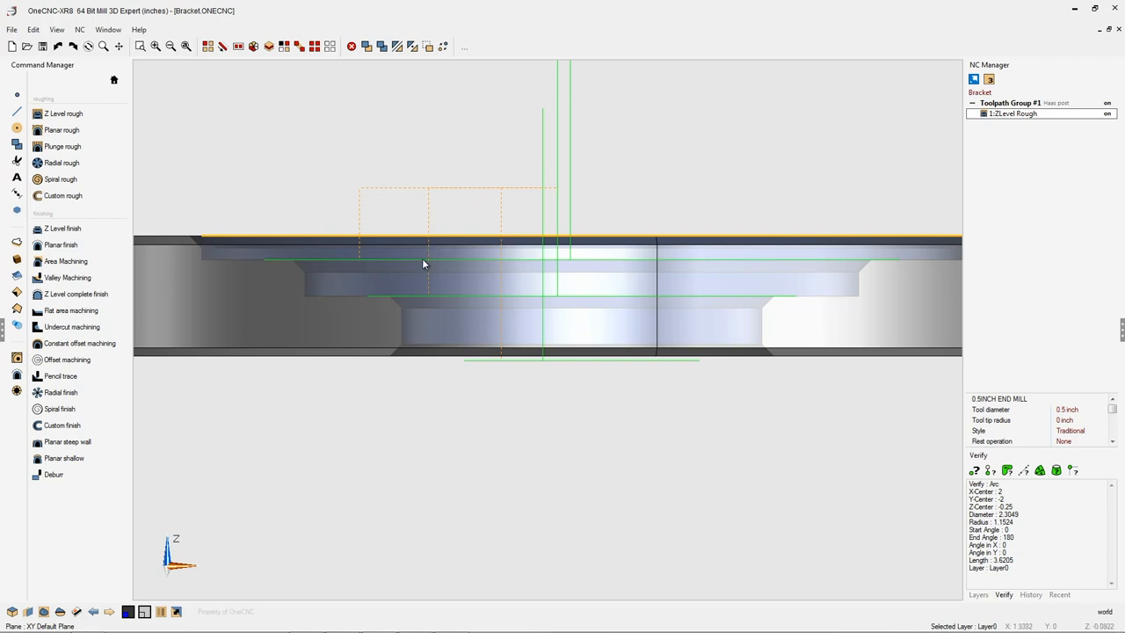
mouse_move(424, 298)
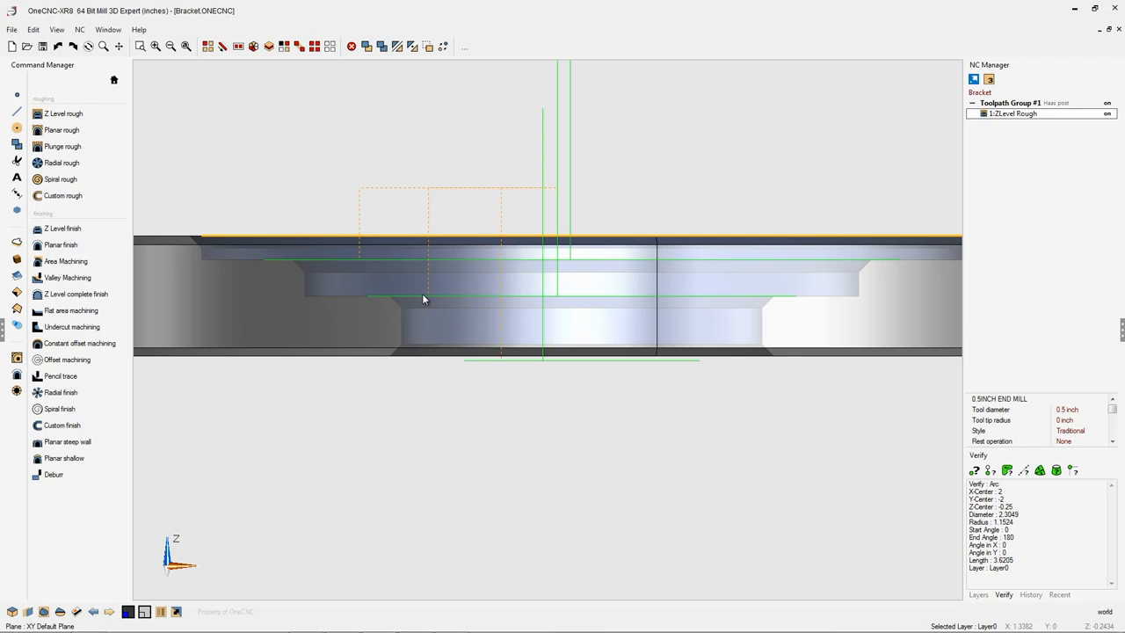
mouse_move(506, 368)
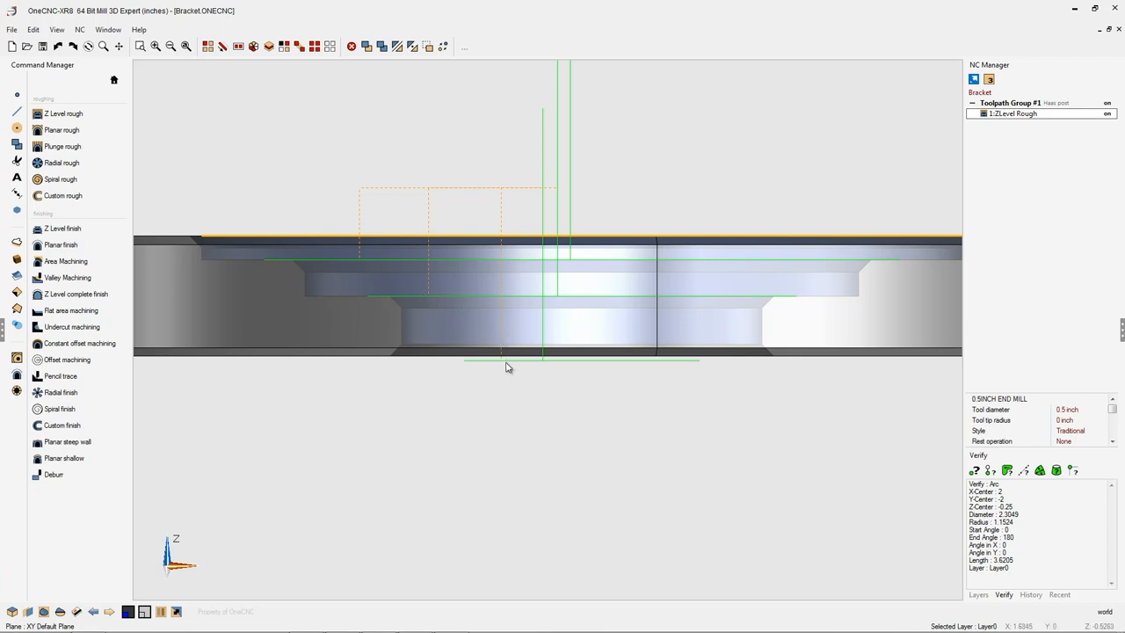
mouse_move(517, 366)
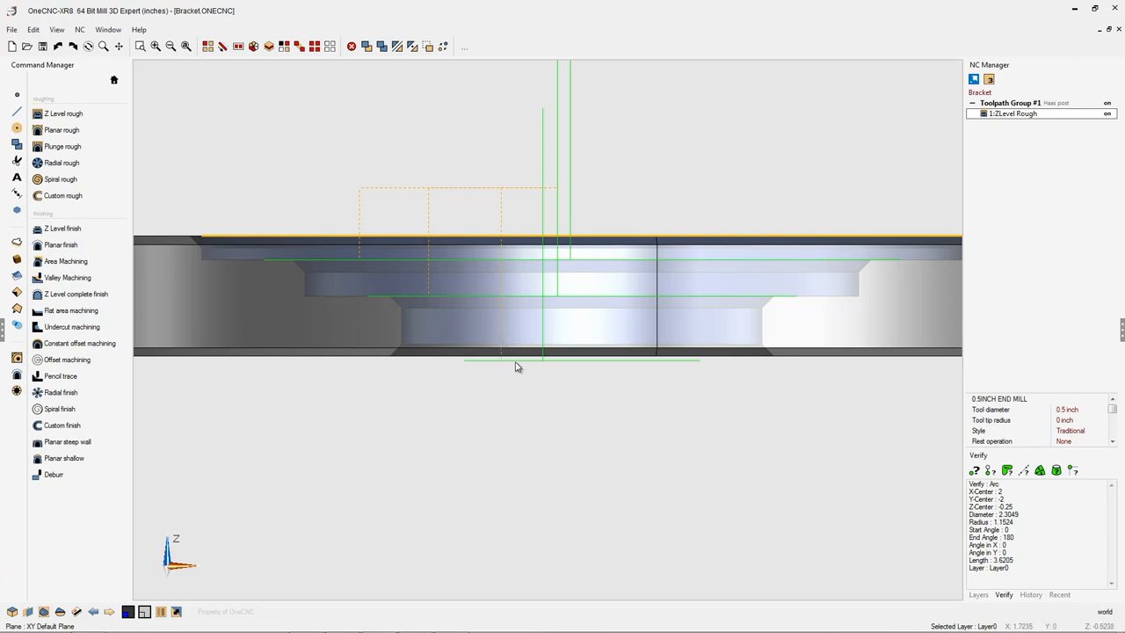
mouse_move(528, 369)
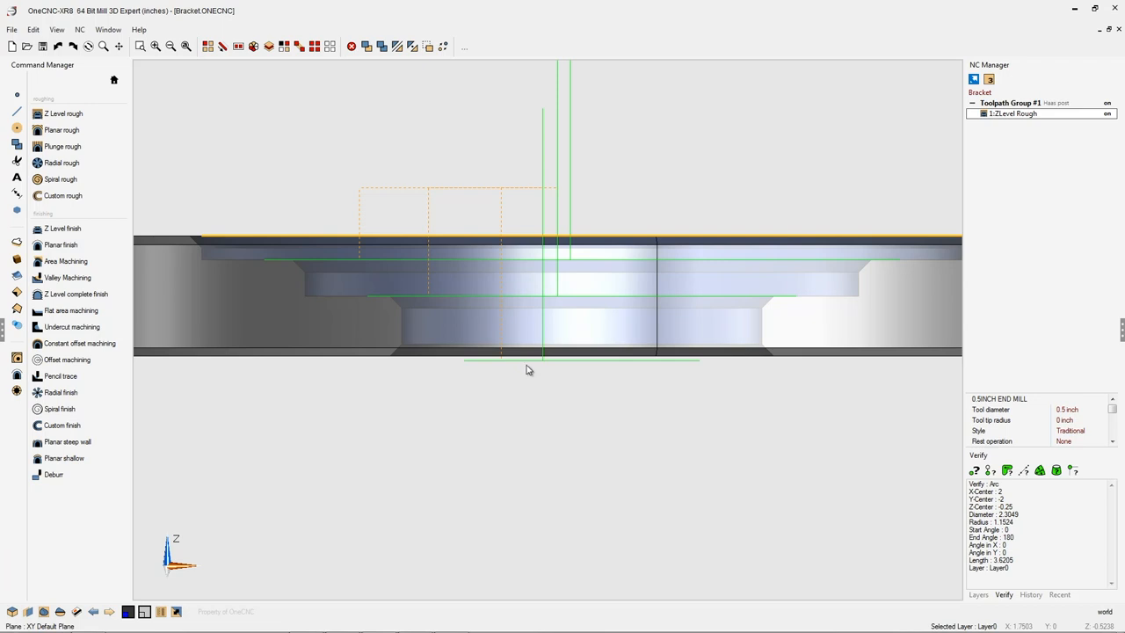
mouse_move(550, 383)
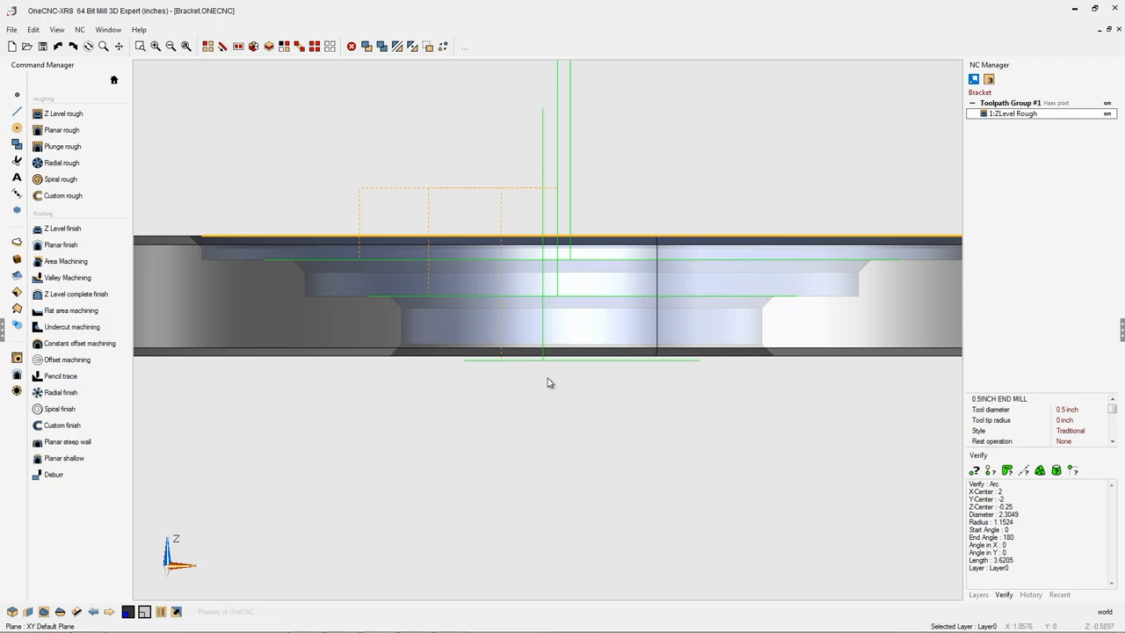
mouse_move(602, 385)
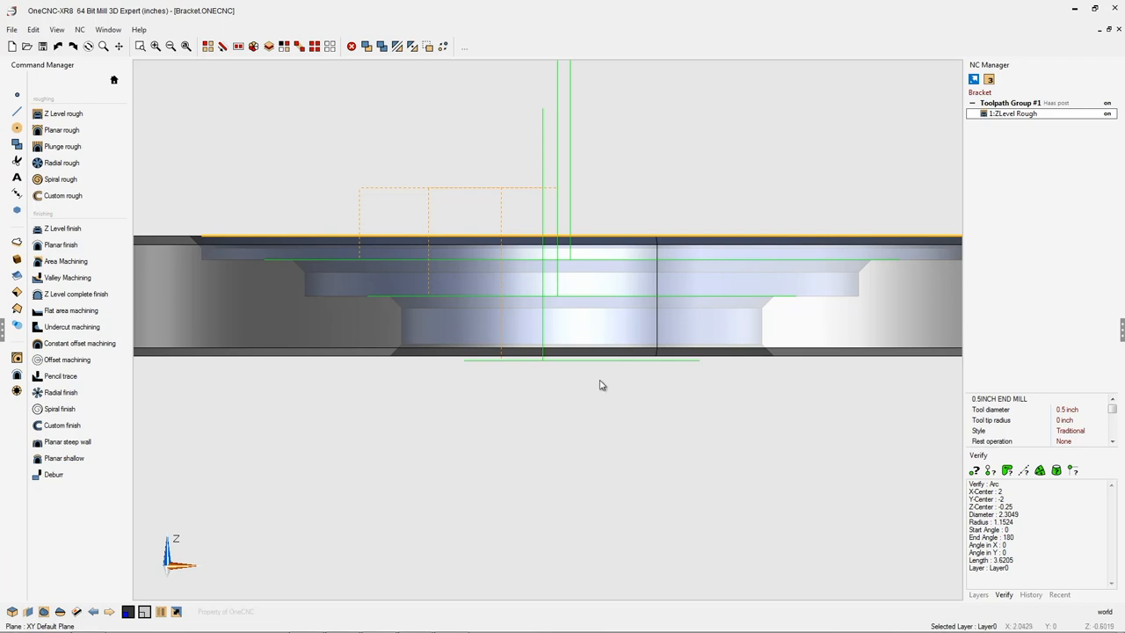